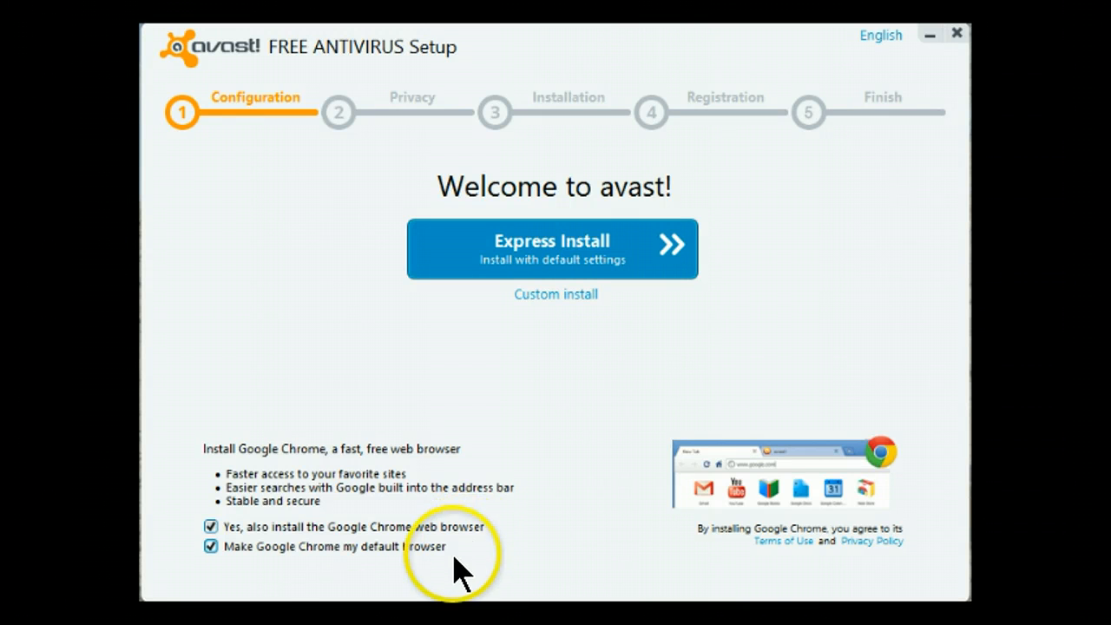
{"action": "mouse_move", "coordinate": [278, 569]}
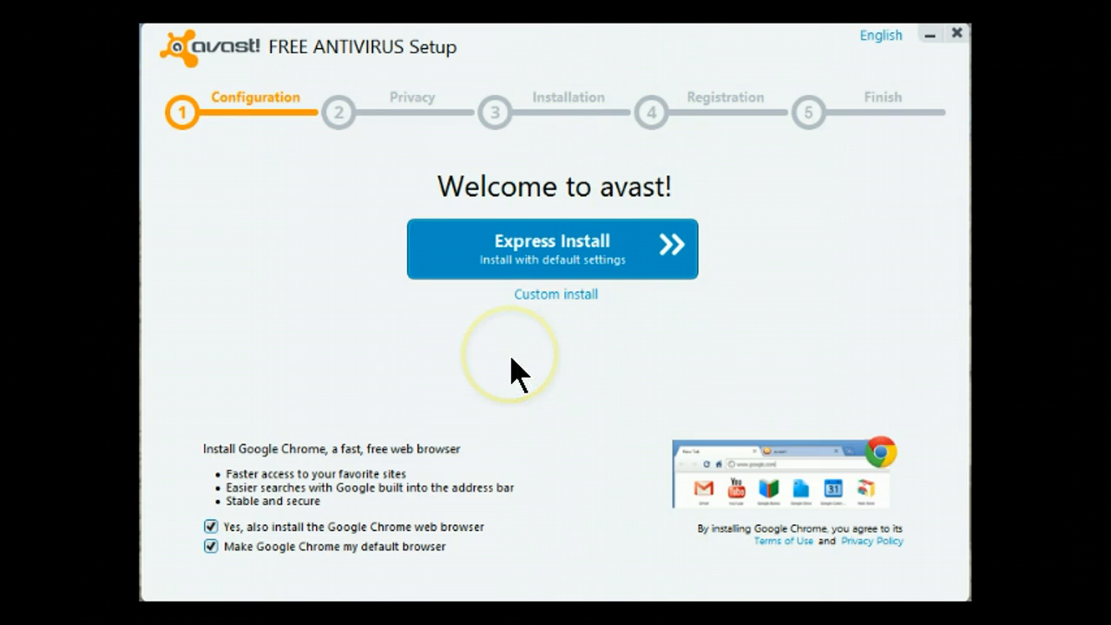
{"action": "mouse_move", "coordinate": [556, 360]}
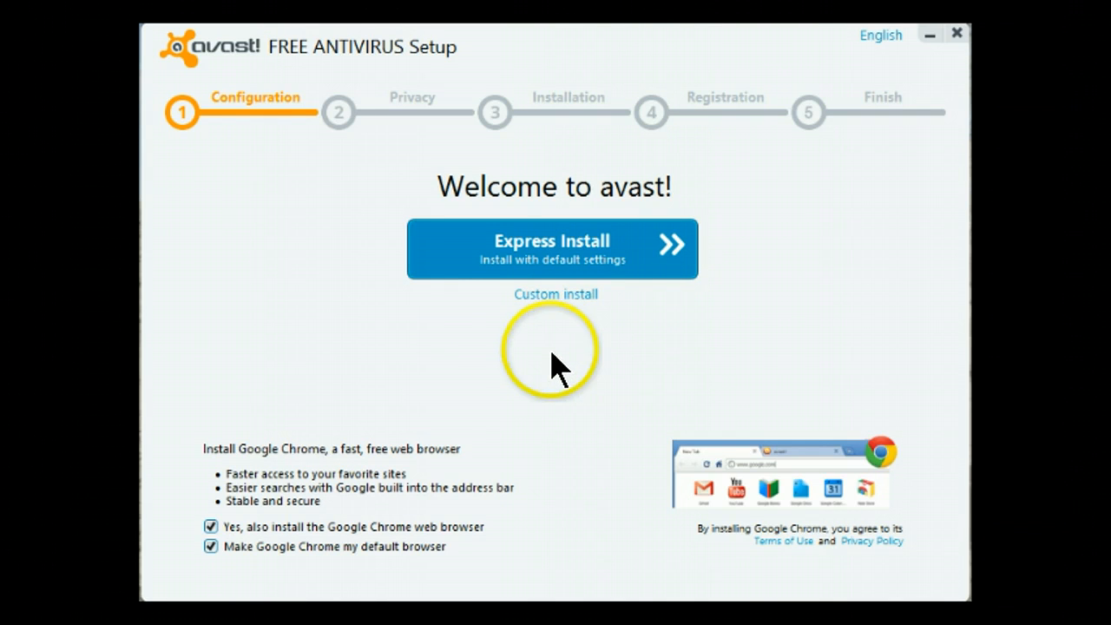
{"action": "mouse_move", "coordinate": [521, 360]}
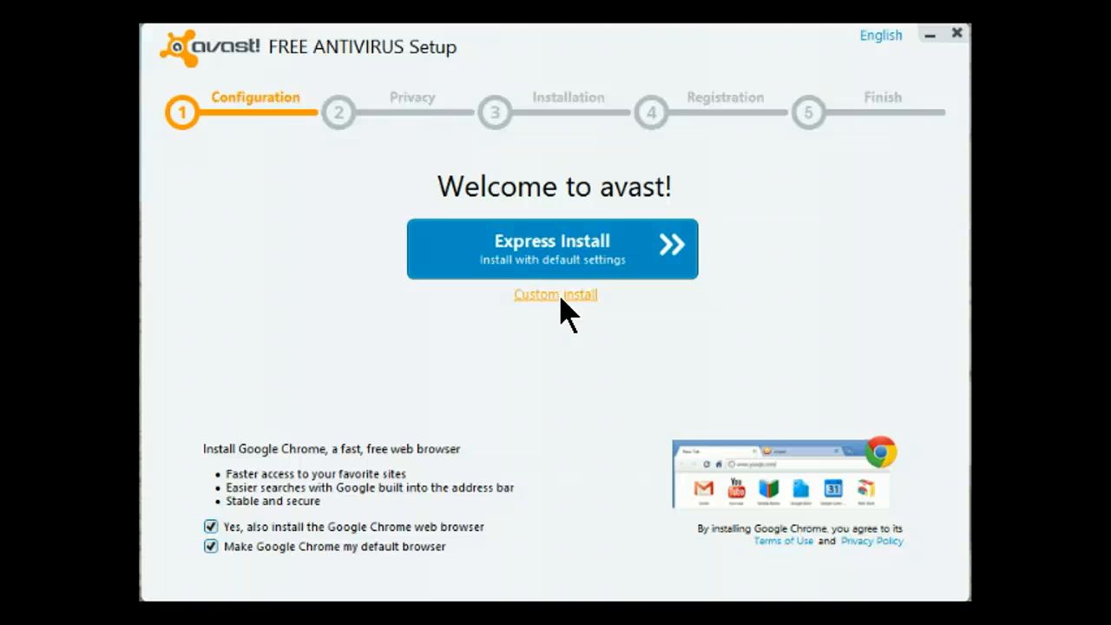
Step: Choose Custom install with the Custom profile and untick avast! gadget (149,000 KB)
{"action": "left_click", "coordinate": [555, 294]}
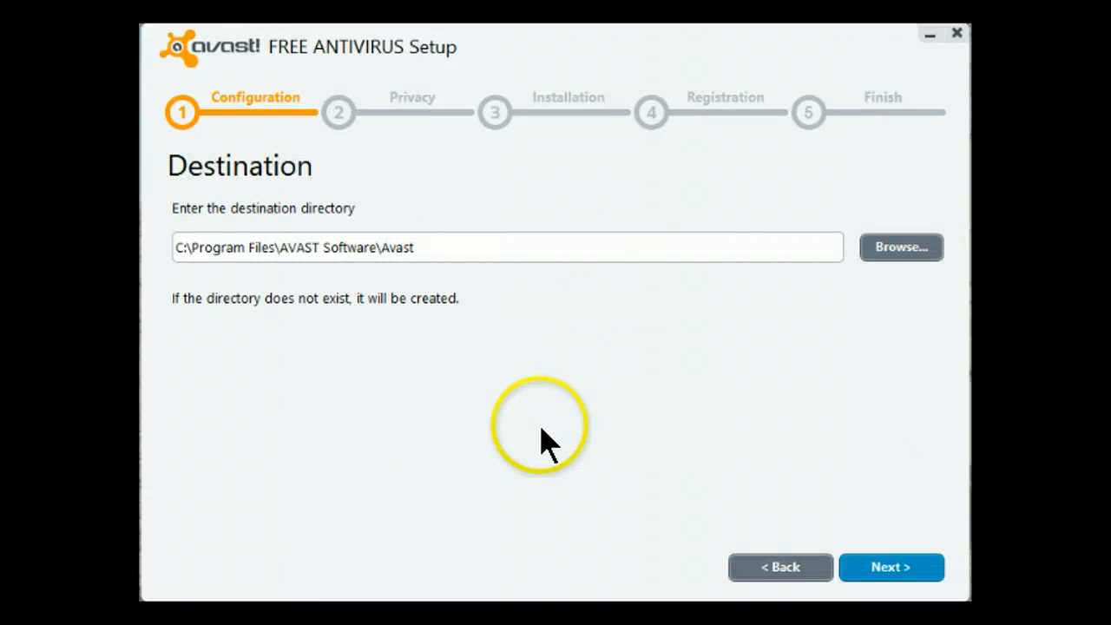
{"action": "mouse_move", "coordinate": [647, 374]}
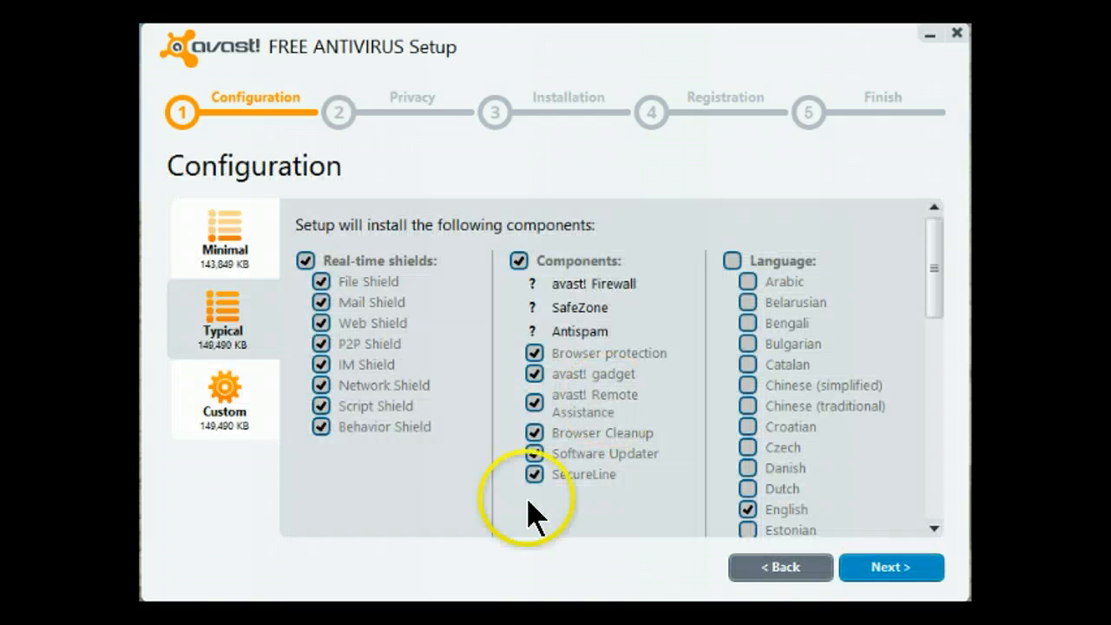
{"action": "mouse_move", "coordinate": [226, 408]}
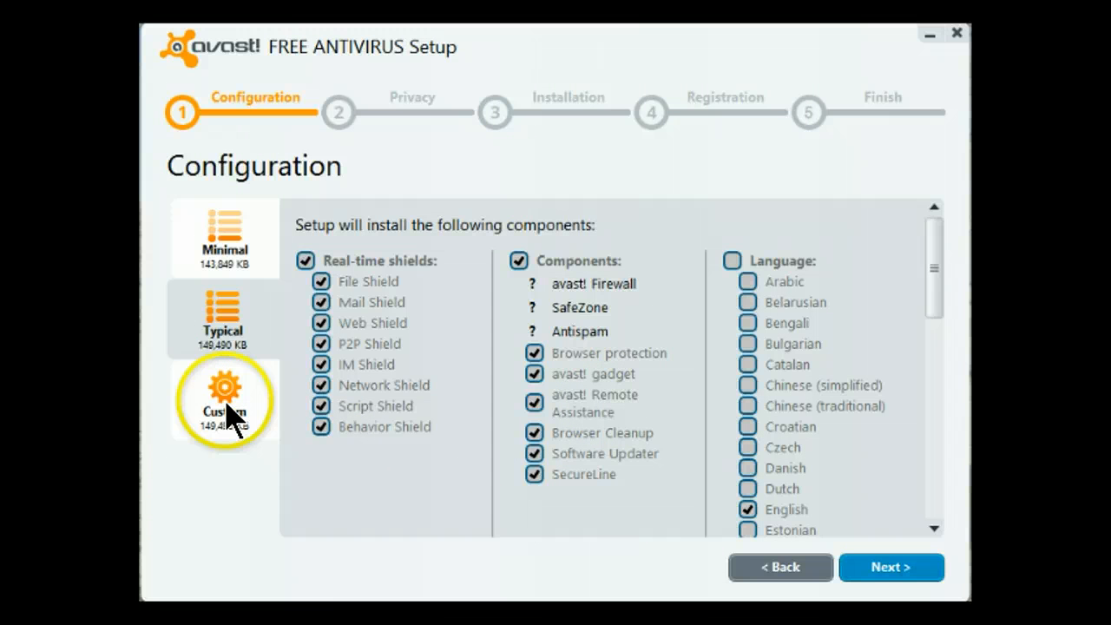
{"action": "mouse_move", "coordinate": [224, 409]}
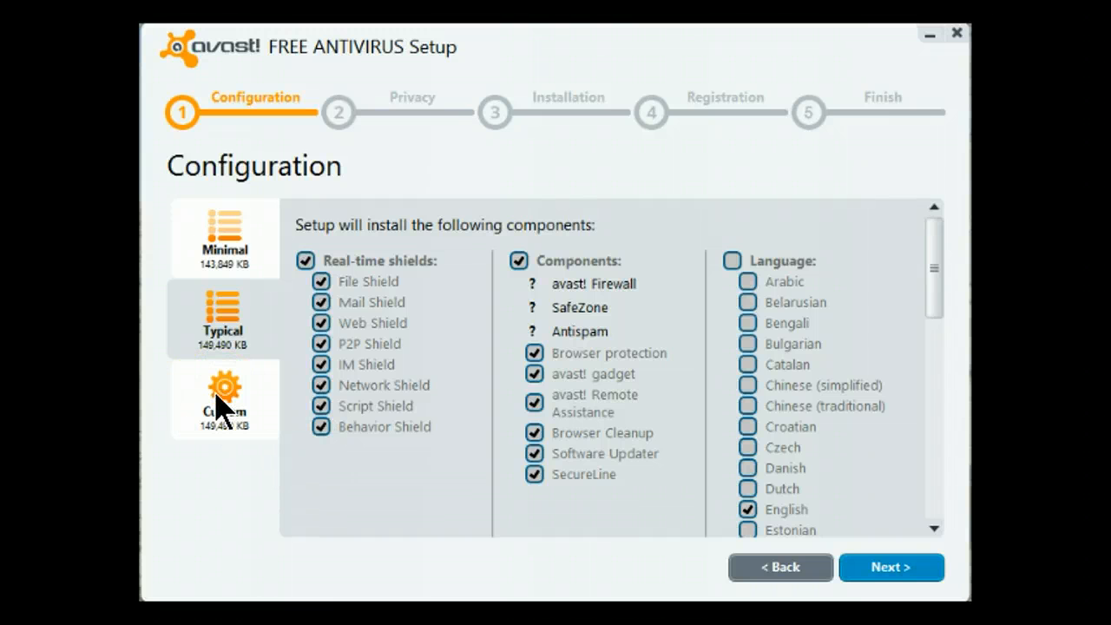
{"action": "mouse_move", "coordinate": [224, 395]}
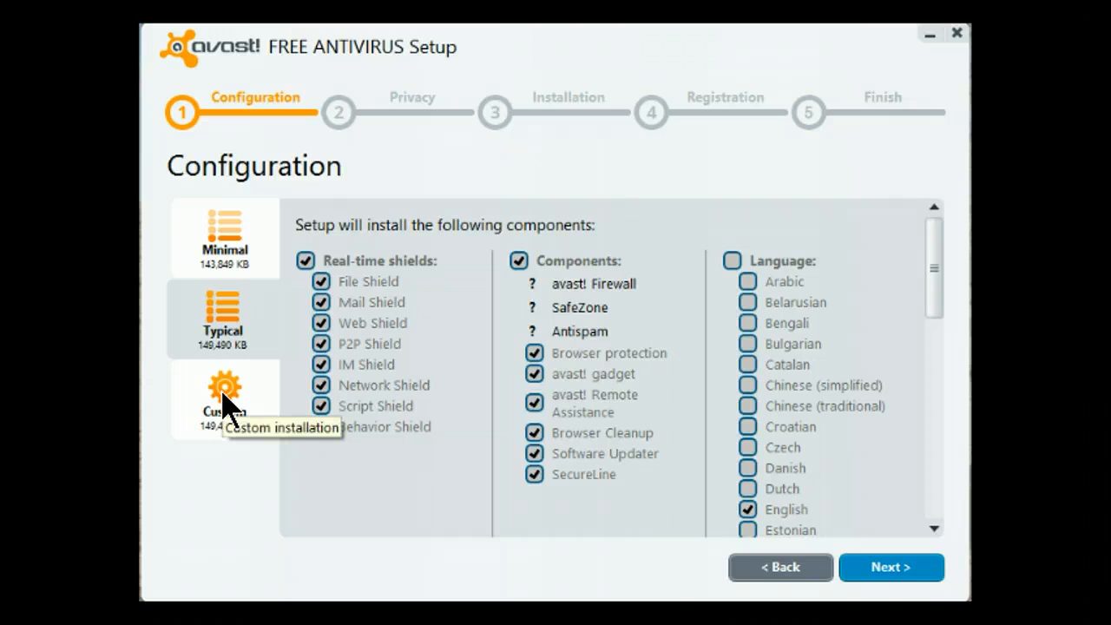
{"action": "left_click", "coordinate": [223, 399]}
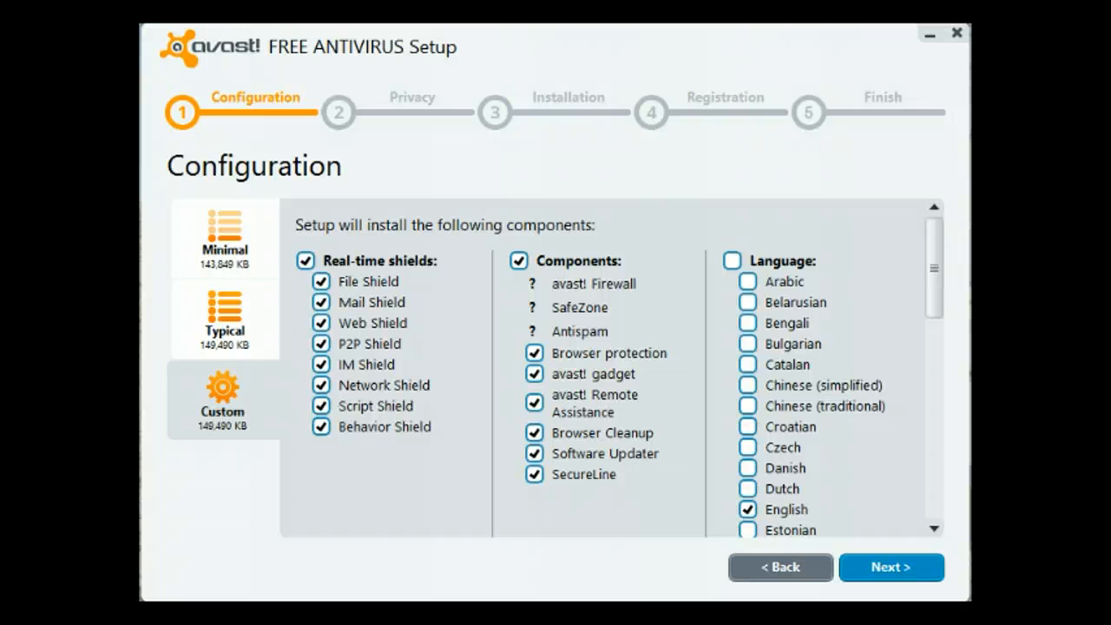
{"action": "left_click", "coordinate": [535, 373]}
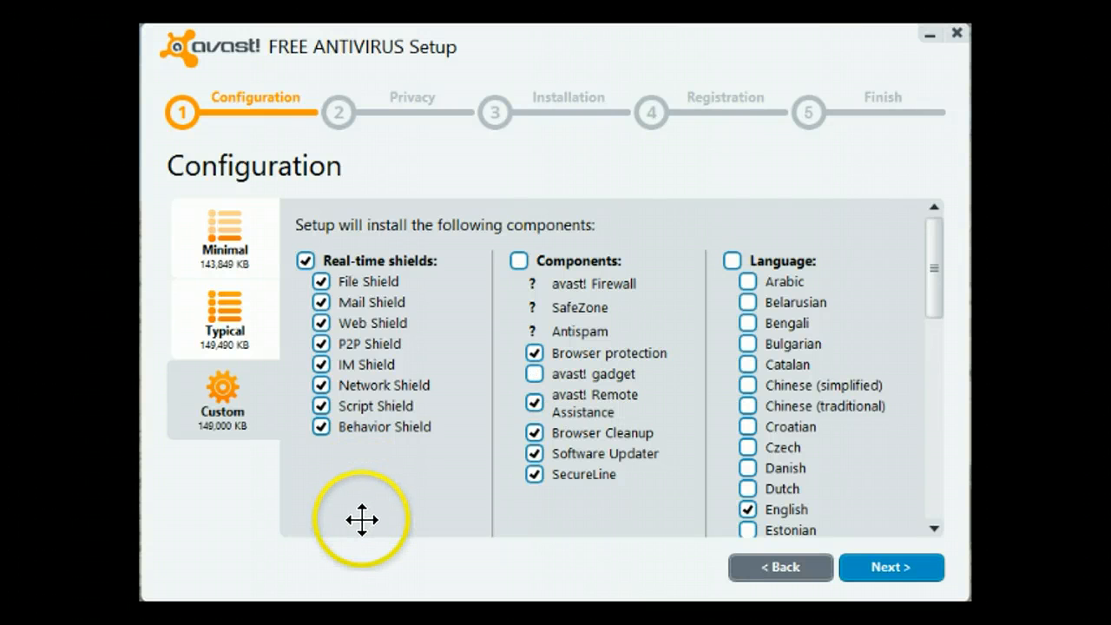
{"action": "mouse_move", "coordinate": [362, 526]}
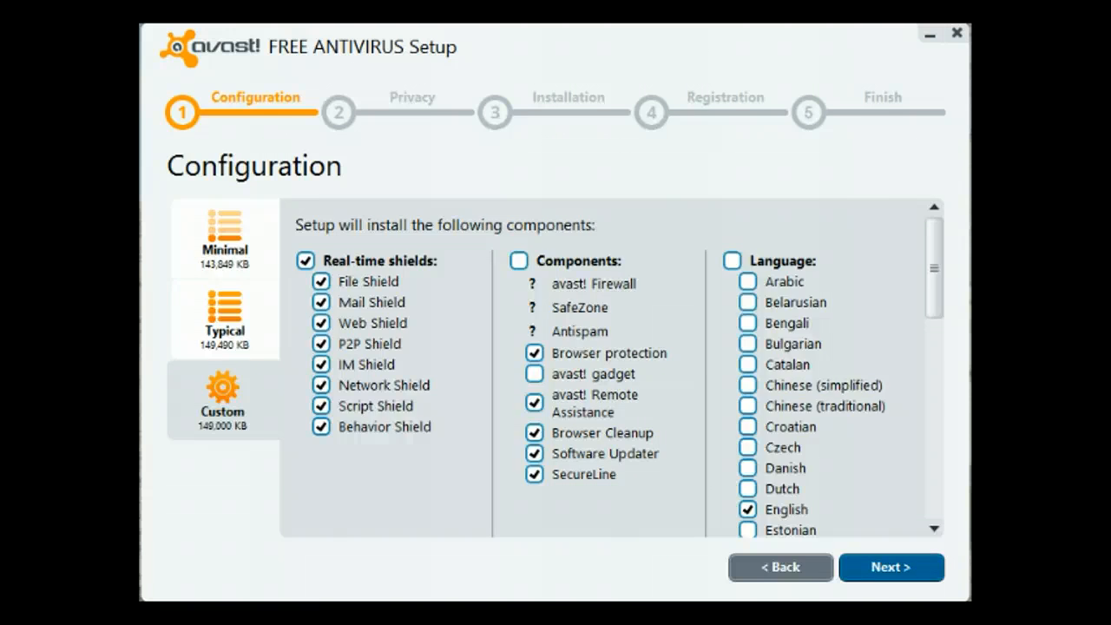
Step: Review the installation summary of components and 157,805 KB required, then continue to the privacy notice
{"action": "left_click", "coordinate": [890, 567]}
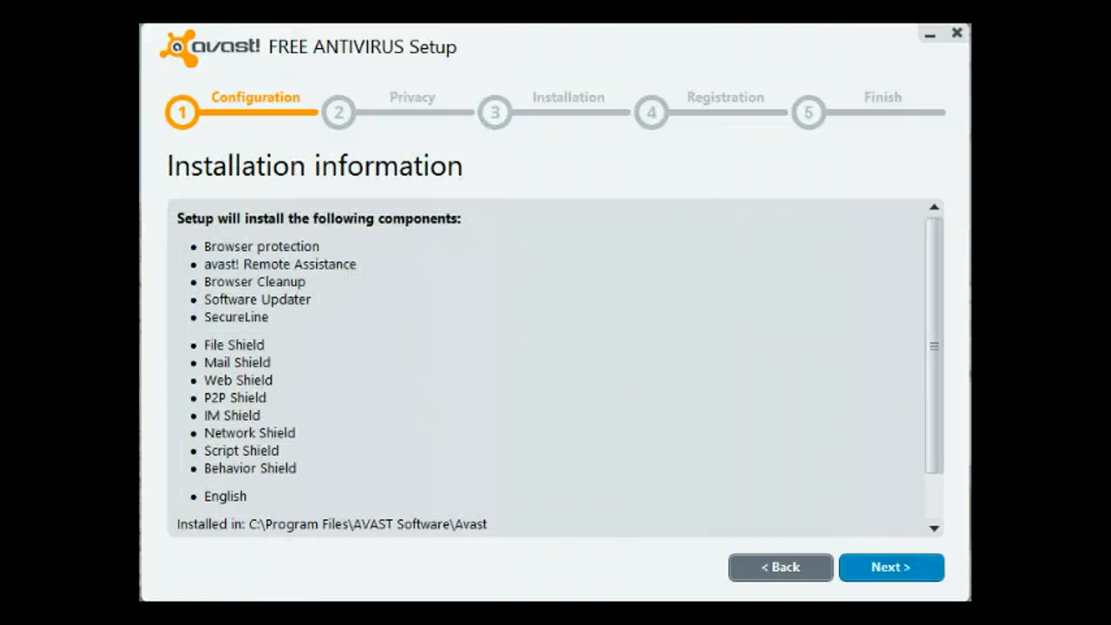
{"action": "scroll", "scroll_direction": "down", "scroll_amount": 3}
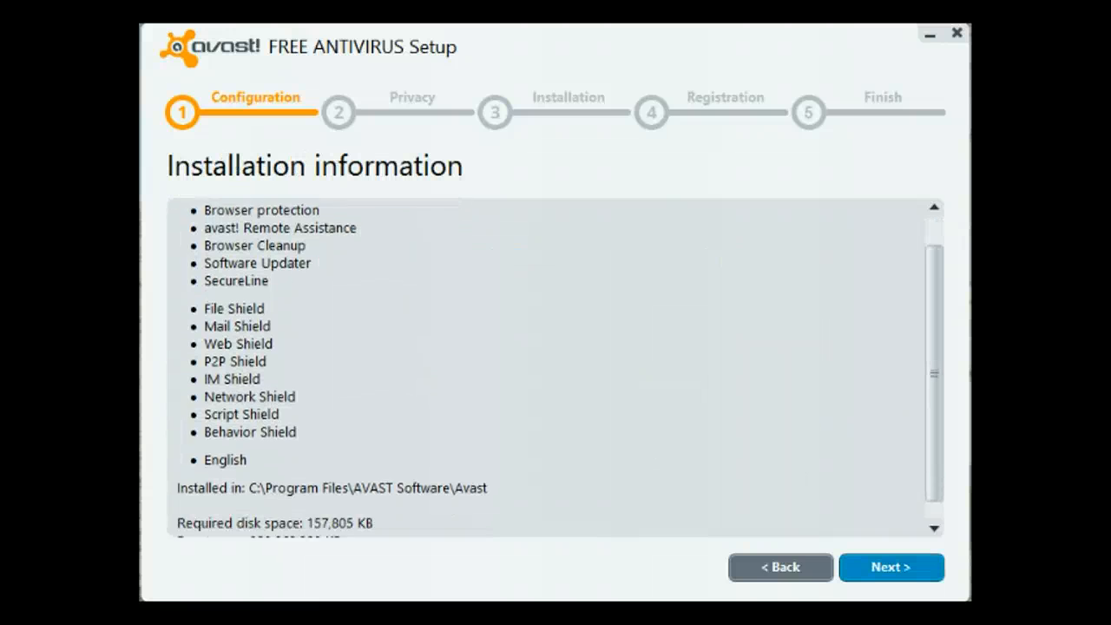
{"action": "scroll", "scroll_direction": "down", "scroll_amount": 3}
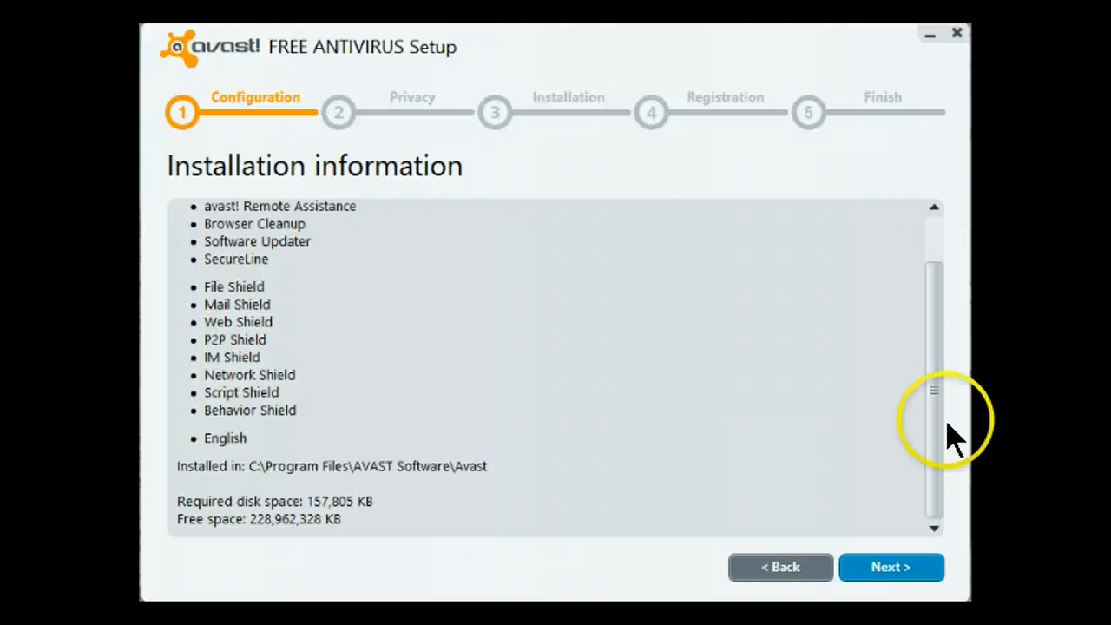
{"action": "scroll", "scroll_direction": "up", "scroll_amount": 3}
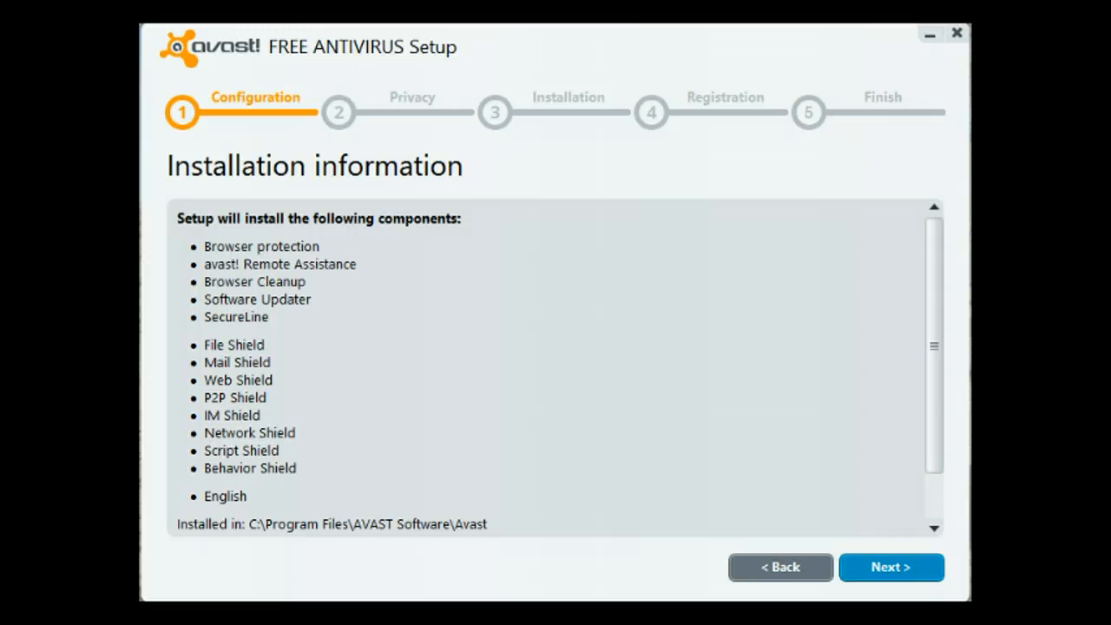
{"action": "left_click", "coordinate": [891, 567]}
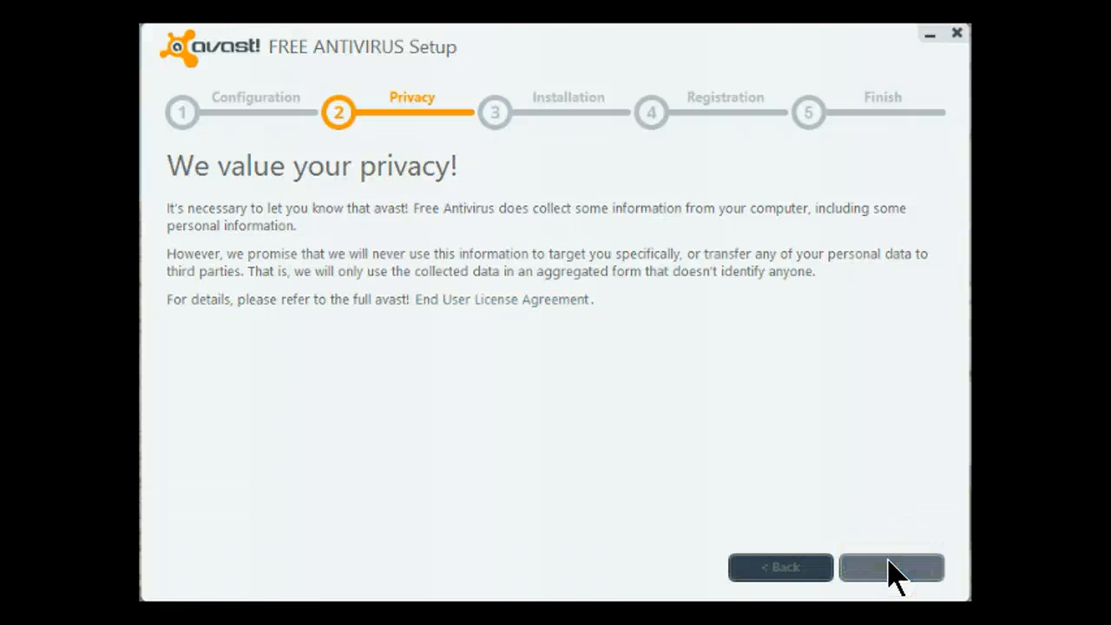
Step: Accept the privacy notice and let installation run until Registration information appears
{"action": "left_click", "coordinate": [891, 567]}
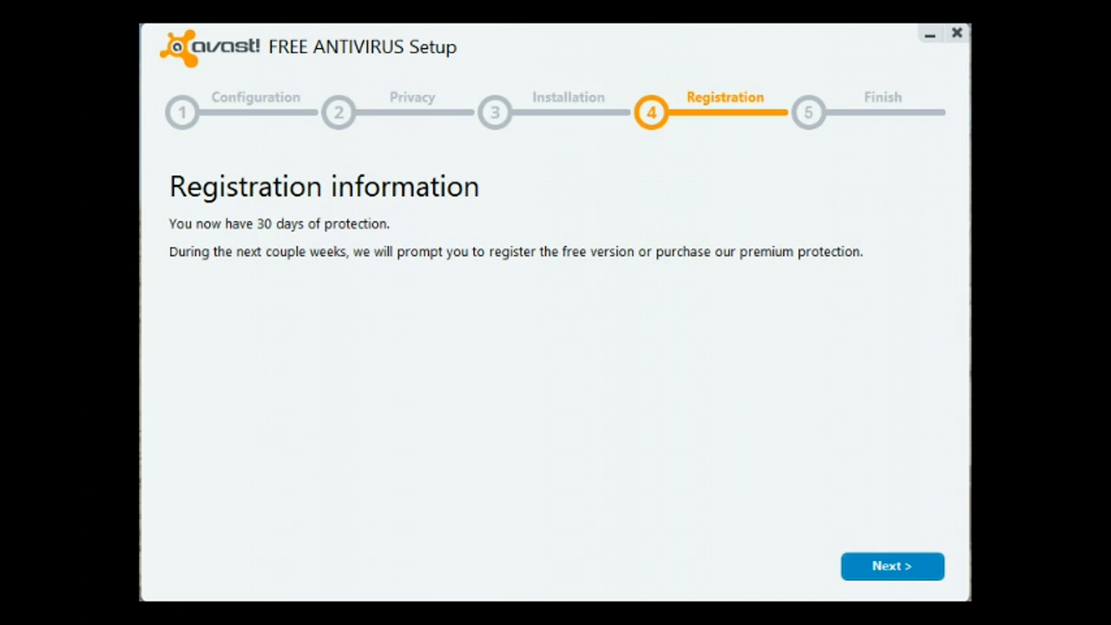
Step: Continue past Registration and finish setup, closing the installer
{"action": "left_click", "coordinate": [892, 566]}
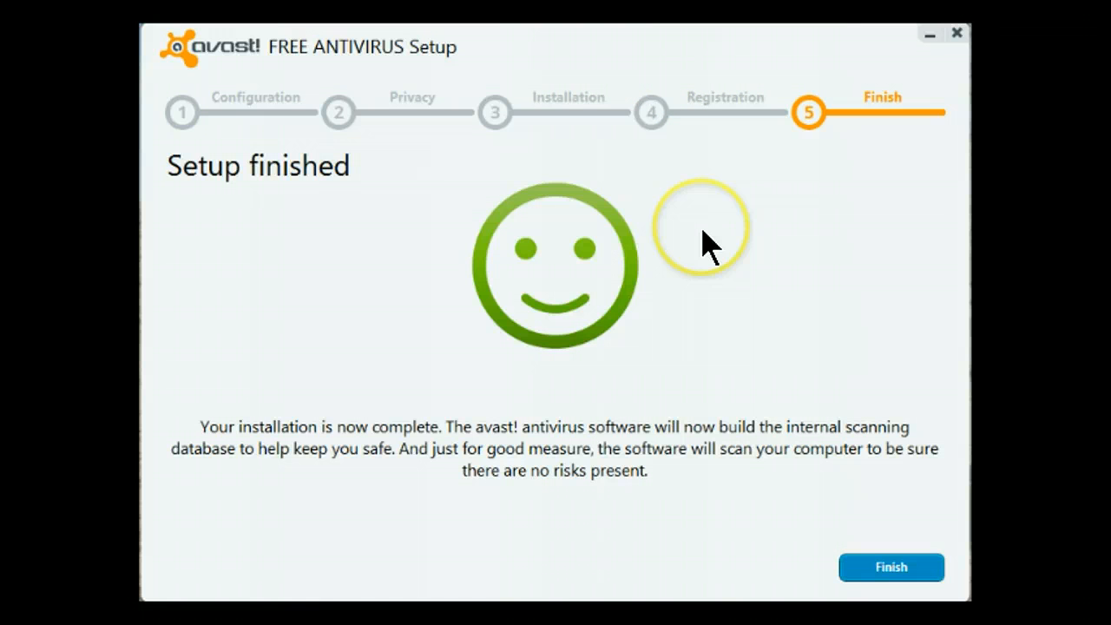
{"action": "mouse_move", "coordinate": [773, 295]}
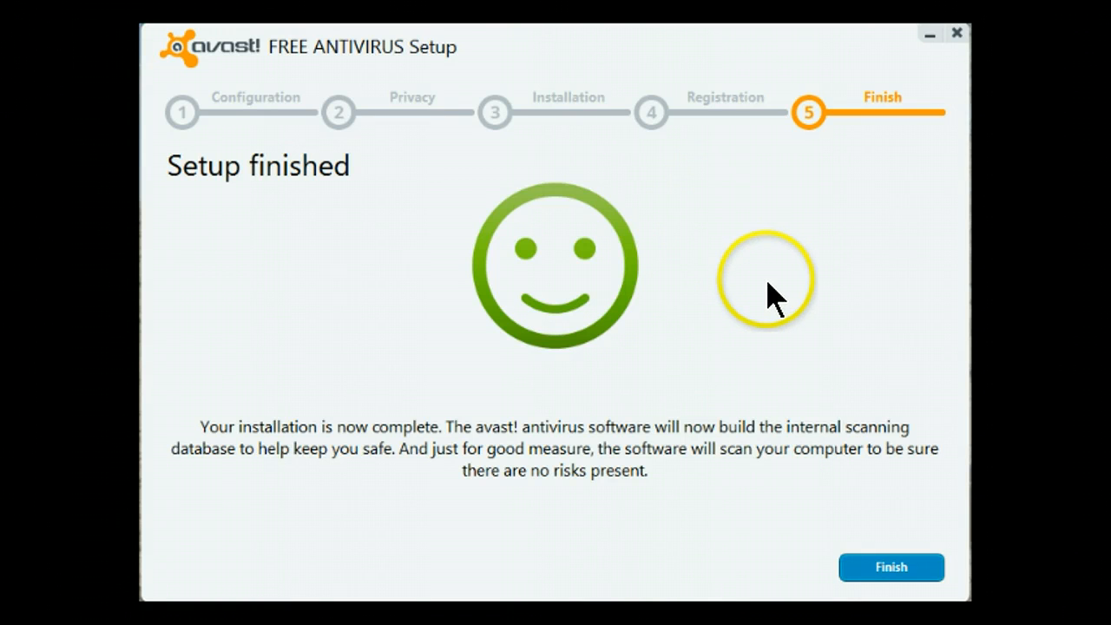
{"action": "mouse_move", "coordinate": [564, 338]}
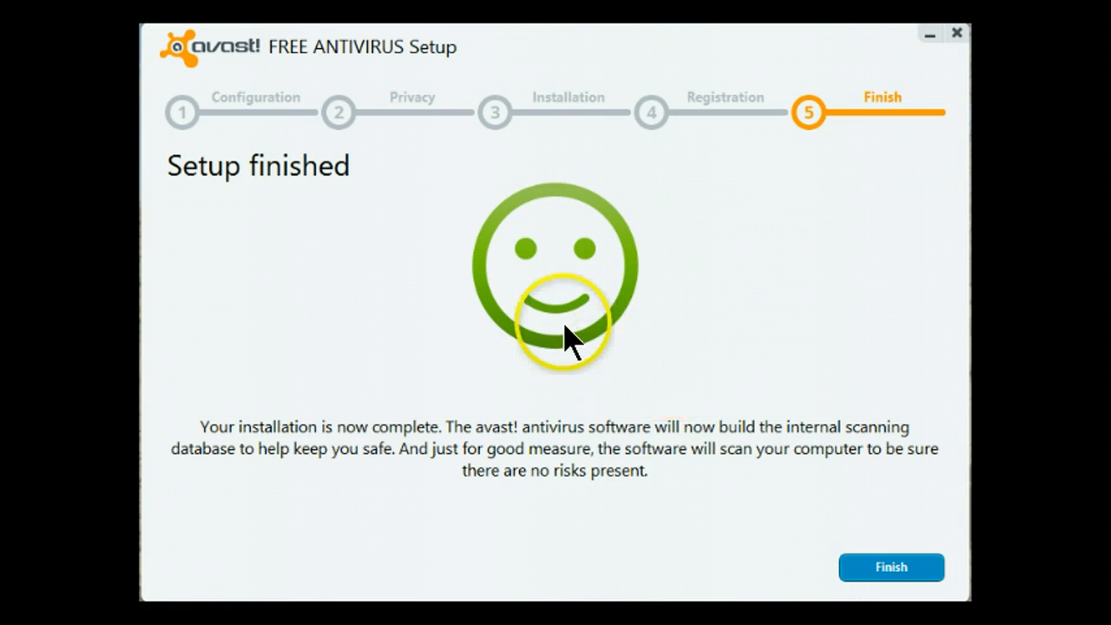
{"action": "mouse_move", "coordinate": [910, 530]}
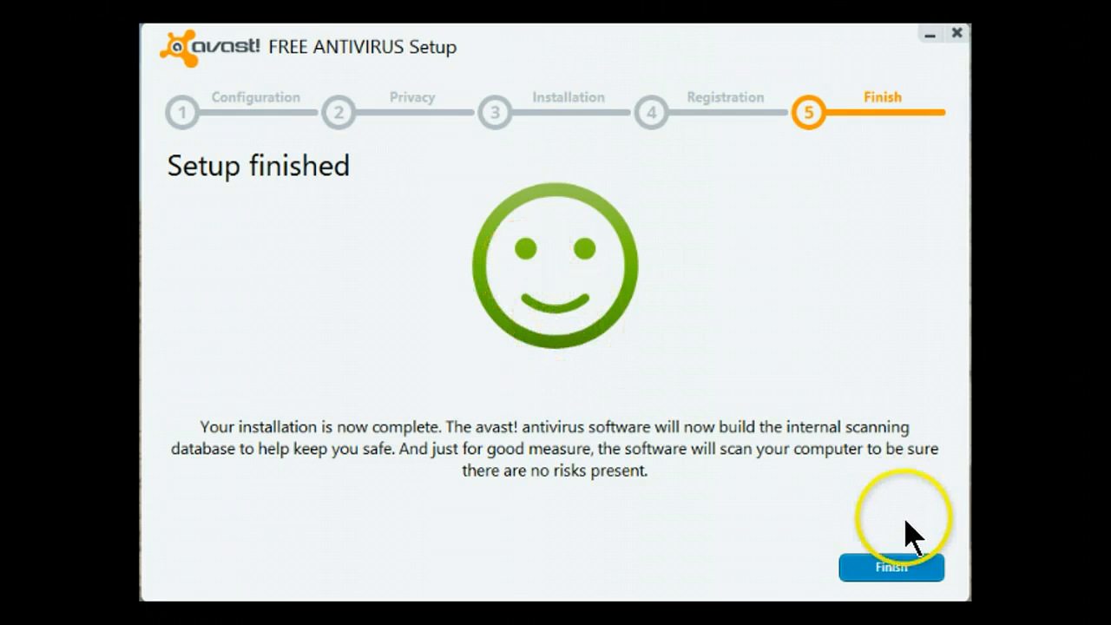
{"action": "left_click", "coordinate": [892, 567]}
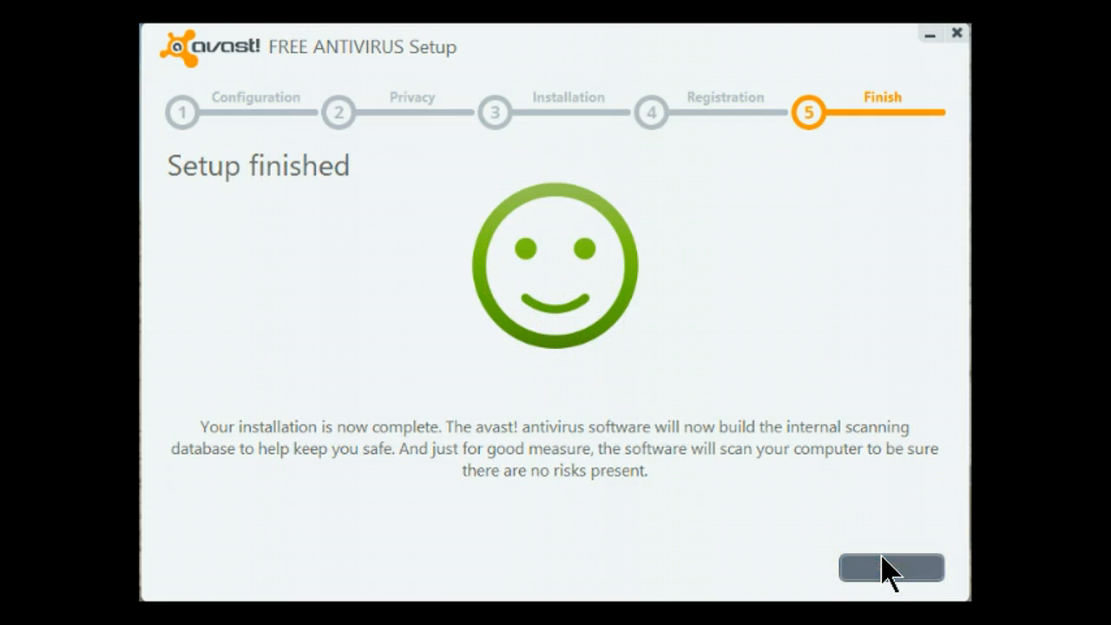
{"action": "left_click", "coordinate": [891, 568]}
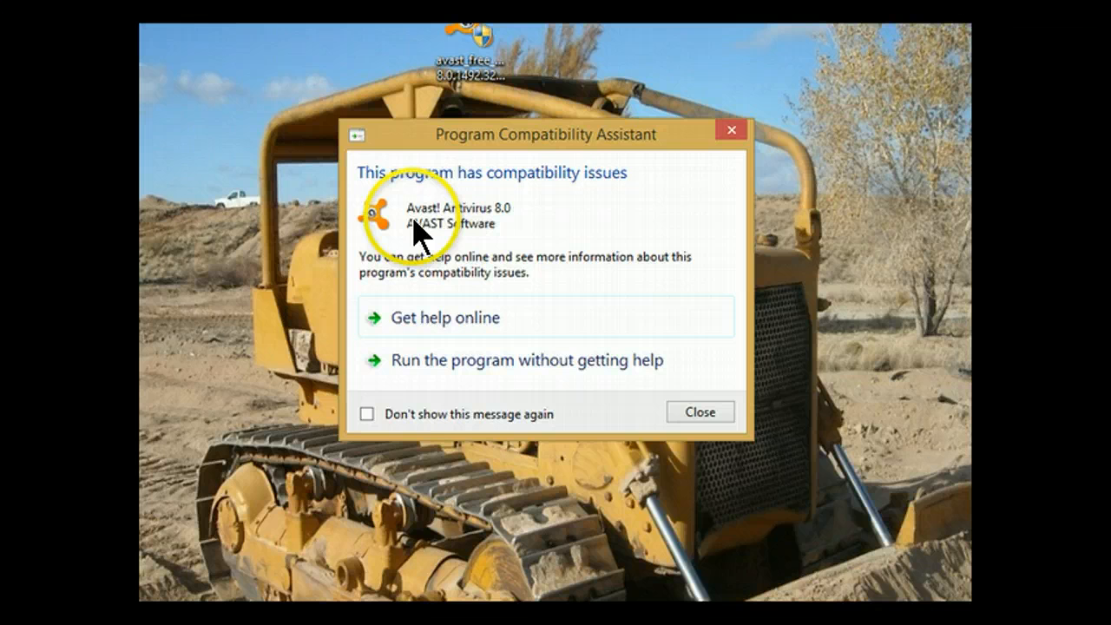